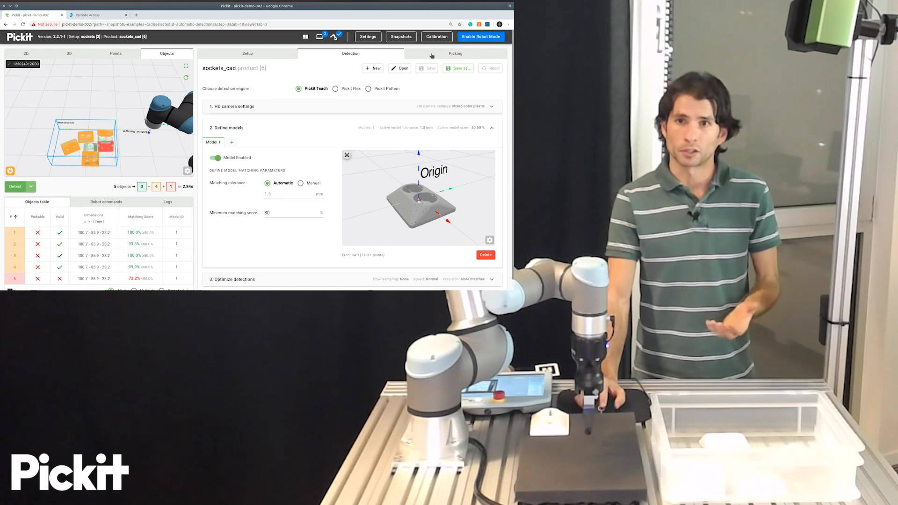
- Switch the sockets_cad product panel to its Picking settings
left_click(455, 54)
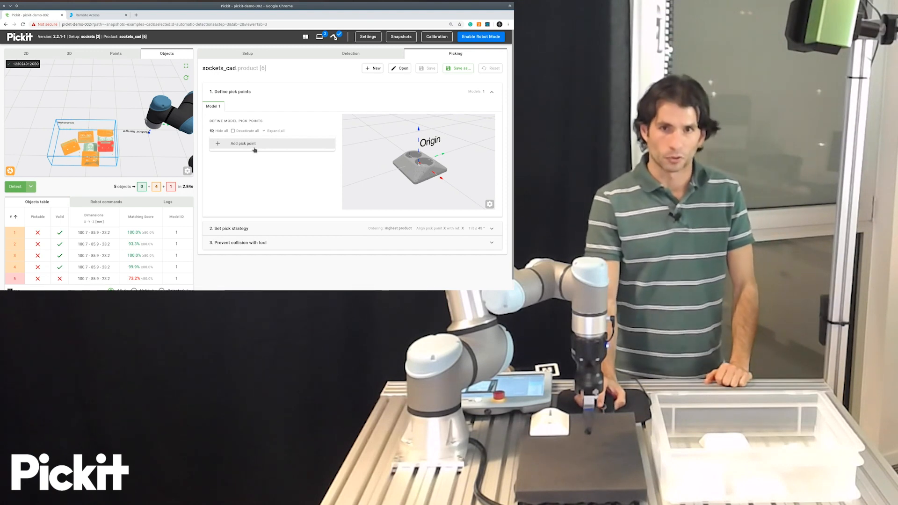
- Add Pick point 1 and expand its position and orientation values
left_click(243, 144)
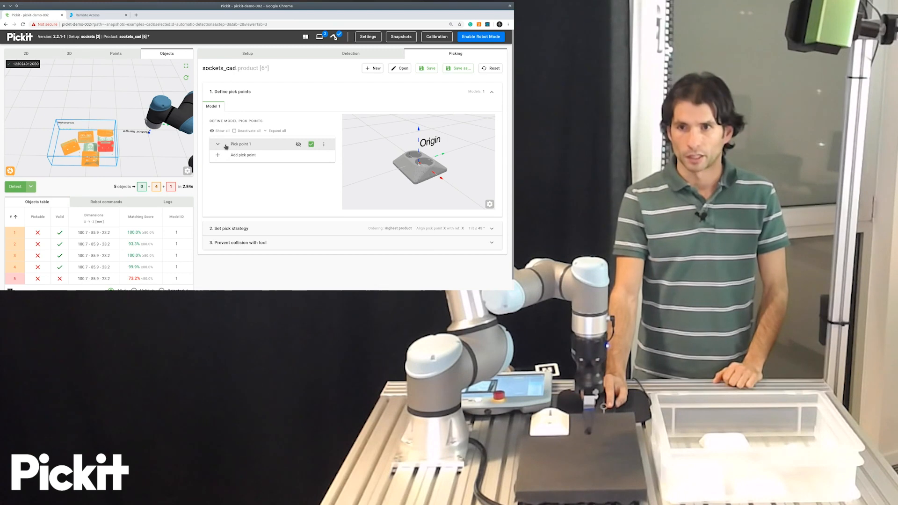
left_click(217, 143)
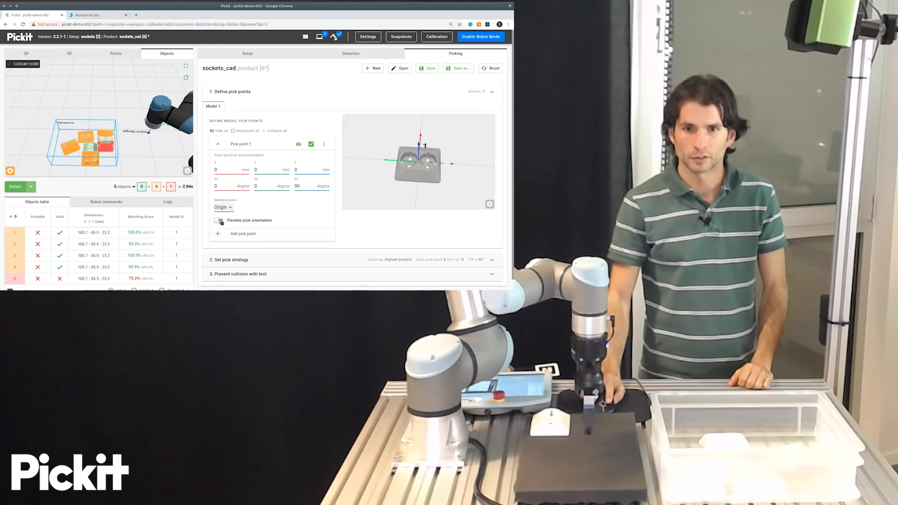
- Enable flexible orientation on pick point 1, tilting up to 20° about the Y axis
left_click(217, 220)
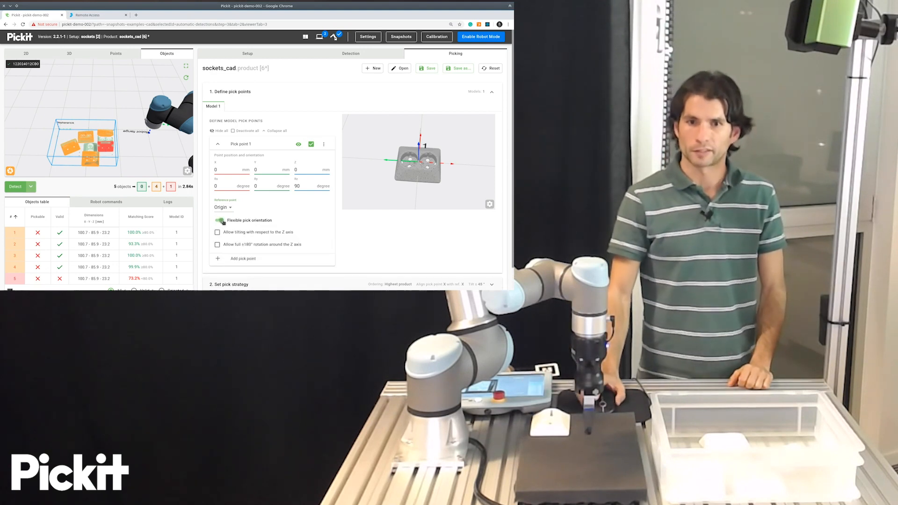
left_click(217, 232)
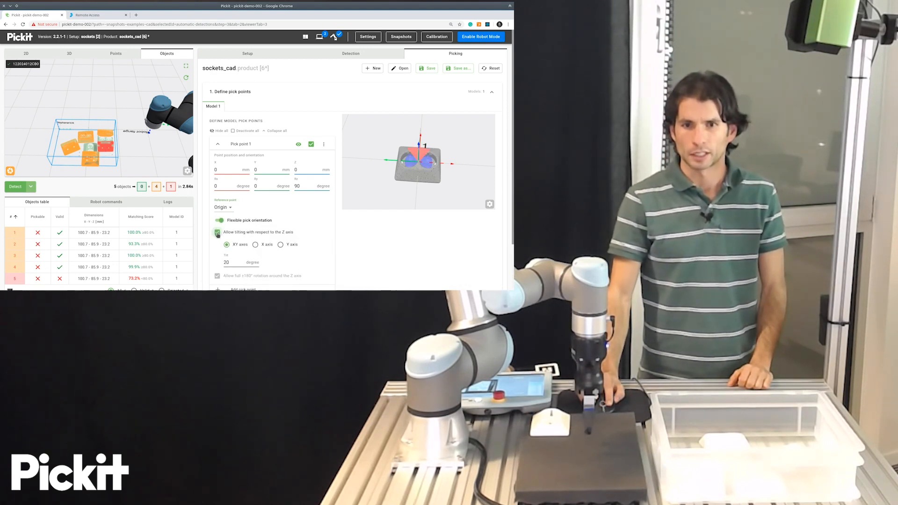
left_click(280, 245)
type("30")
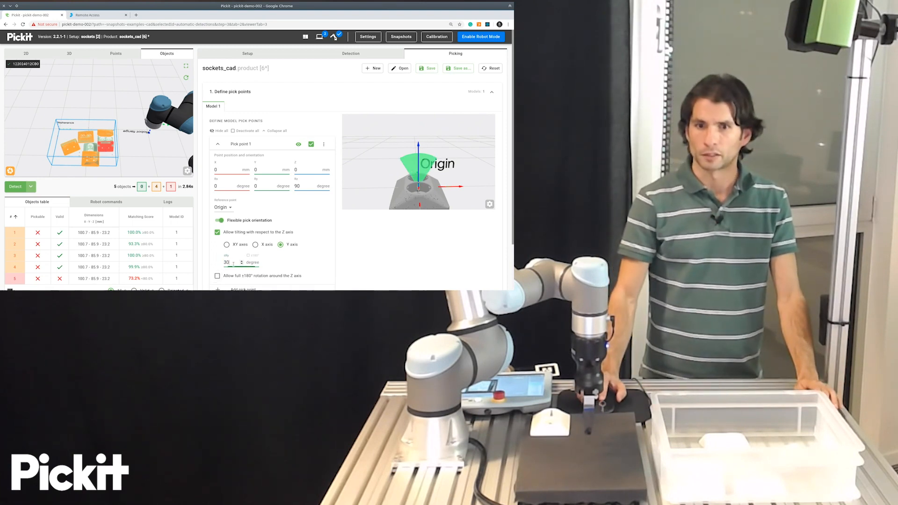
left_click(242, 262)
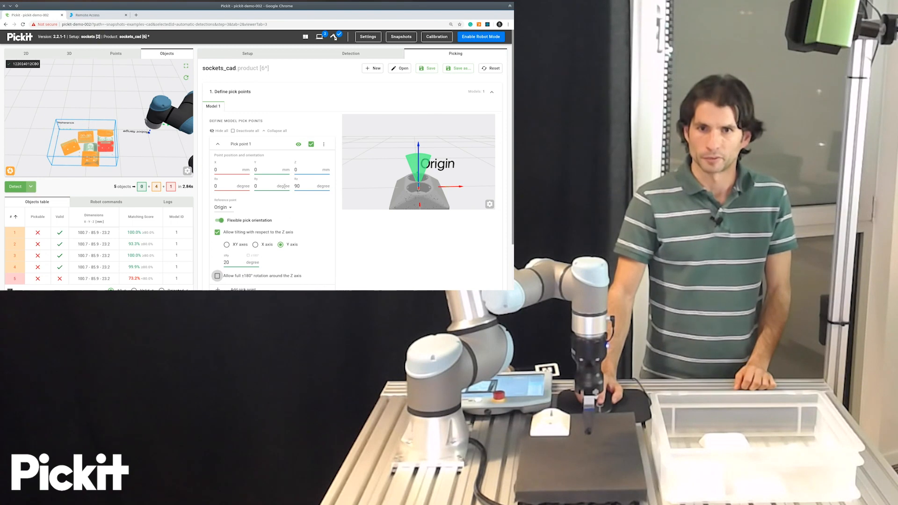
left_click(218, 144)
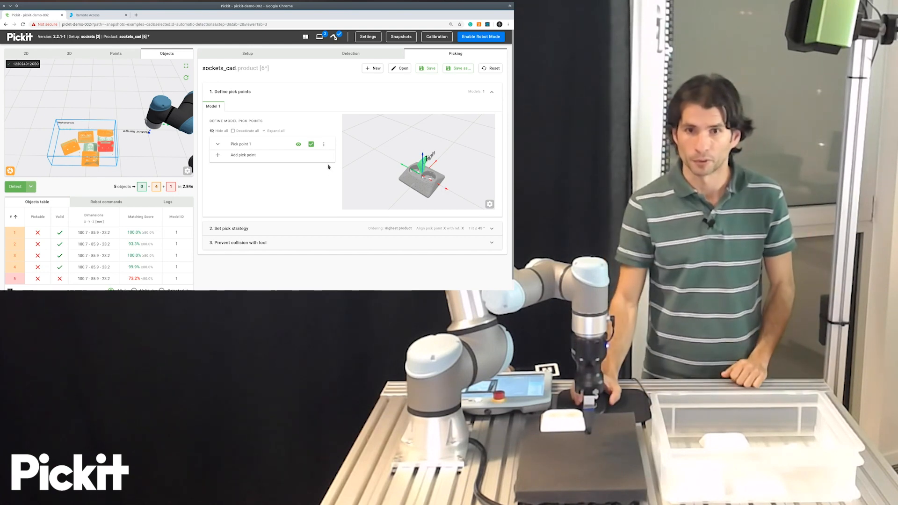
- Duplicate pick point 1 into pick point 2 with Rz -90, hiding pick point 1
left_click(323, 144)
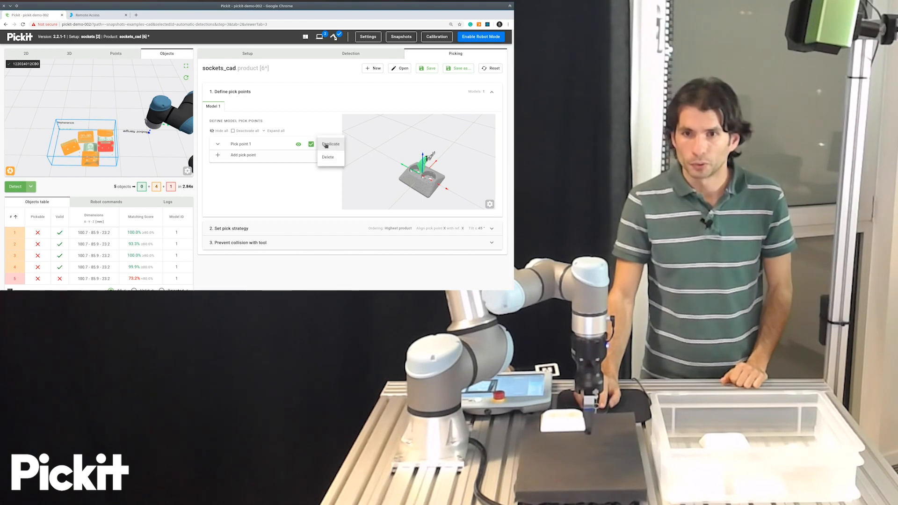
left_click(331, 143)
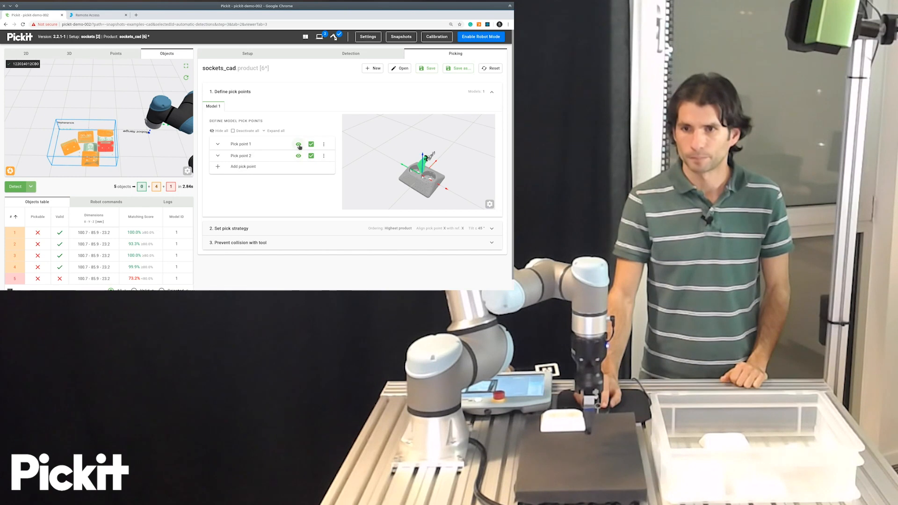
left_click(298, 144)
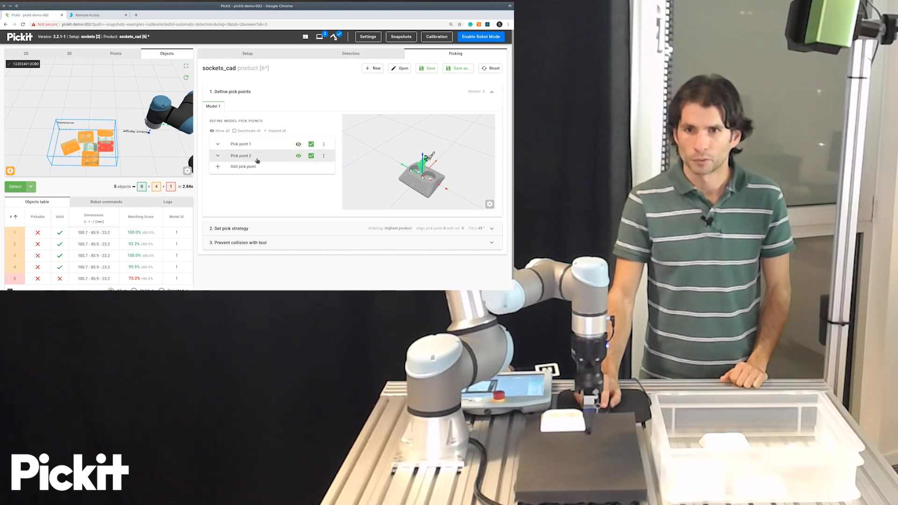
left_click(219, 155)
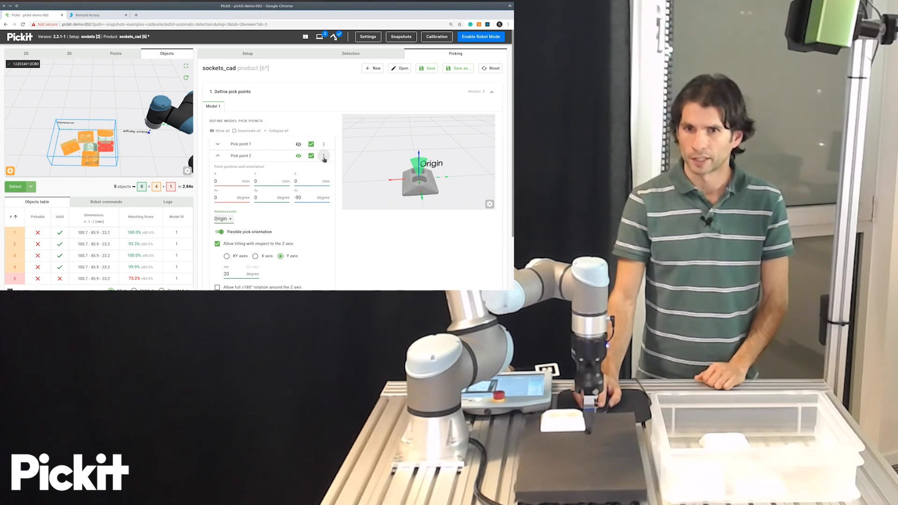
left_click(217, 156)
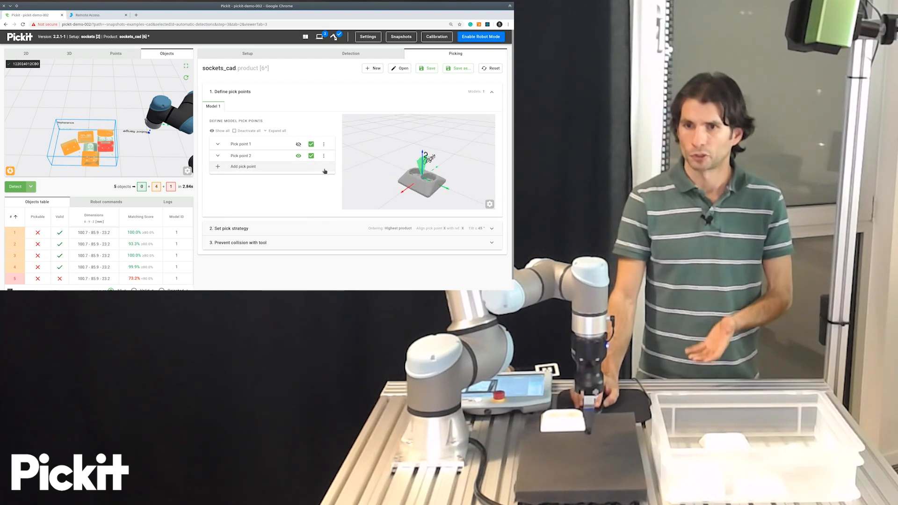
- Hide pick point 2 and add pick point 3 with Rx 180 and flexible orientation
left_click(212, 130)
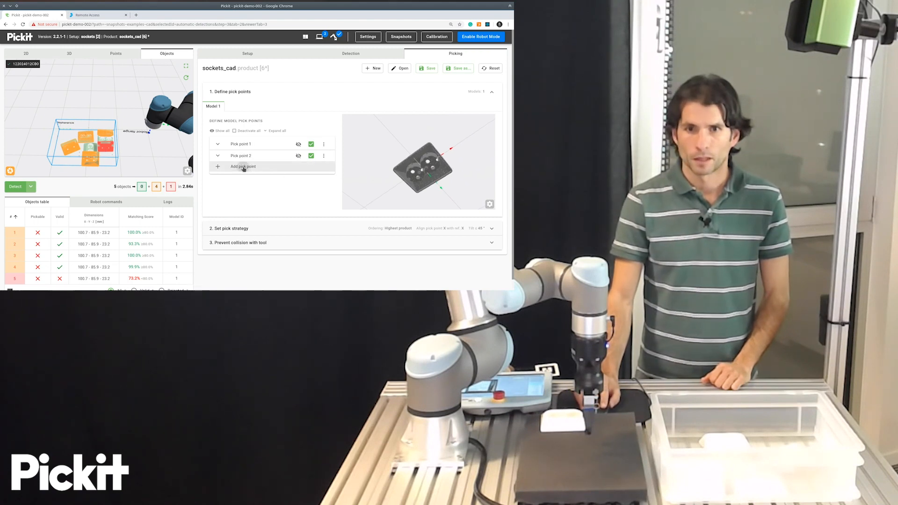
left_click(243, 166)
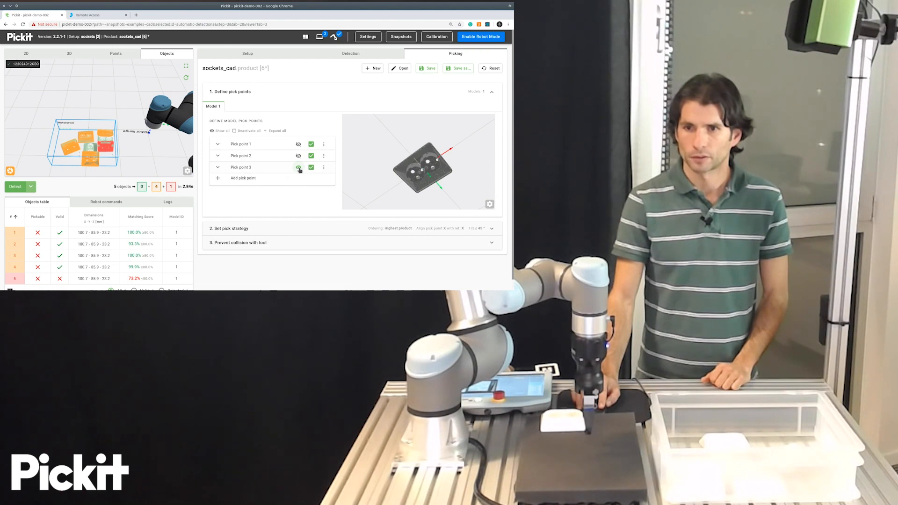
left_click(217, 167)
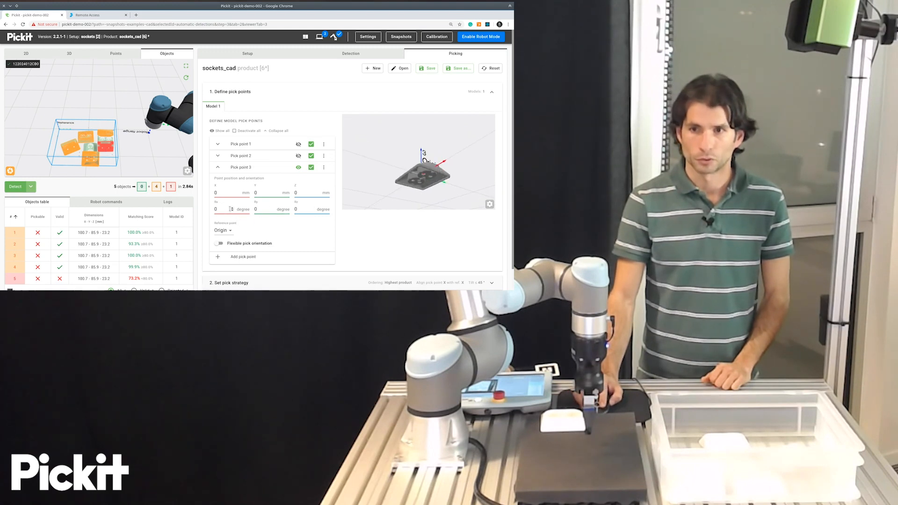
type("18")
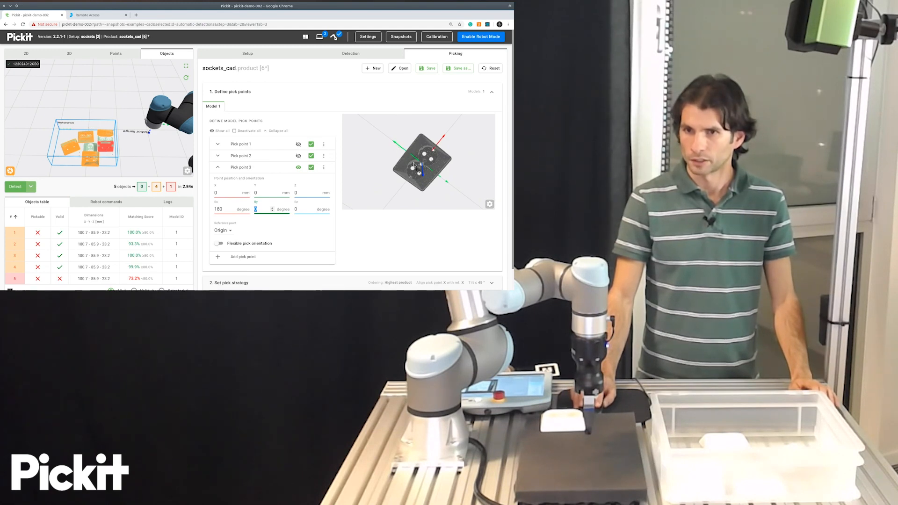
left_click(219, 243)
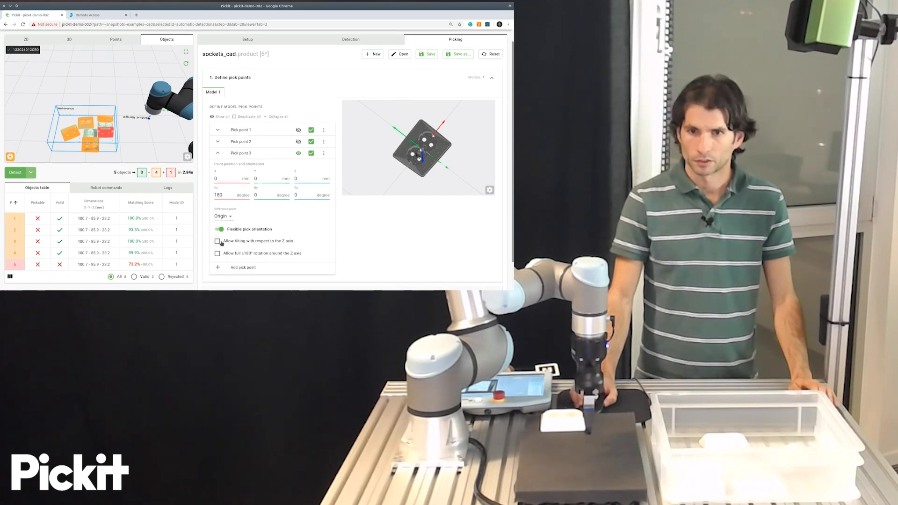
- Let pick point 3 tilt 20° about Y, then duplicate it as pick point 4
left_click(217, 240)
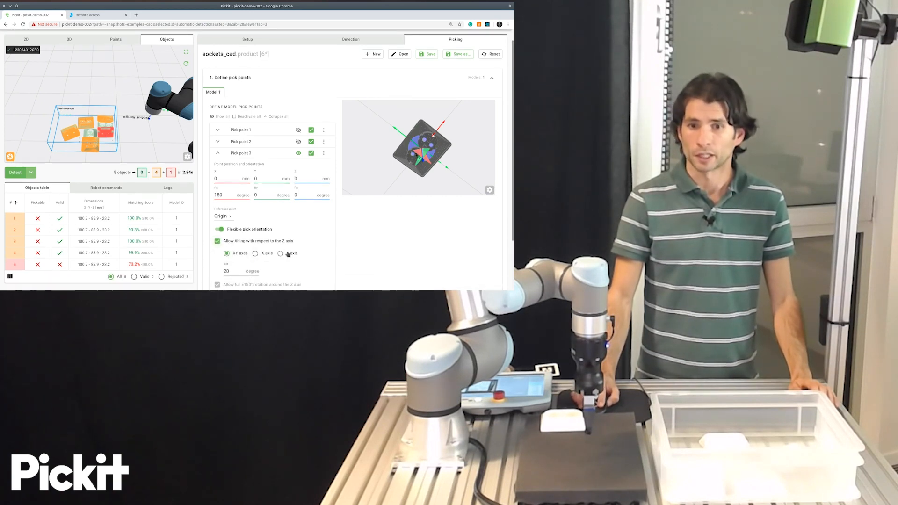
left_click(281, 253)
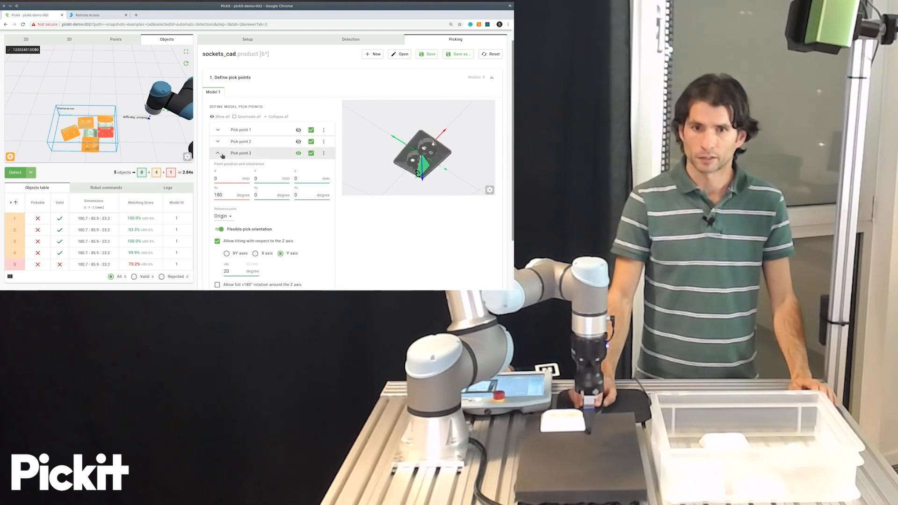
left_click(217, 152)
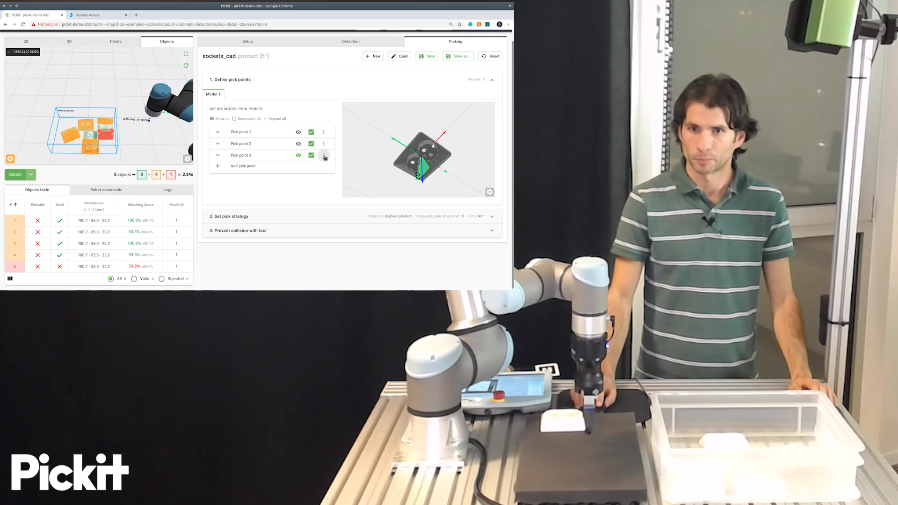
left_click(324, 155)
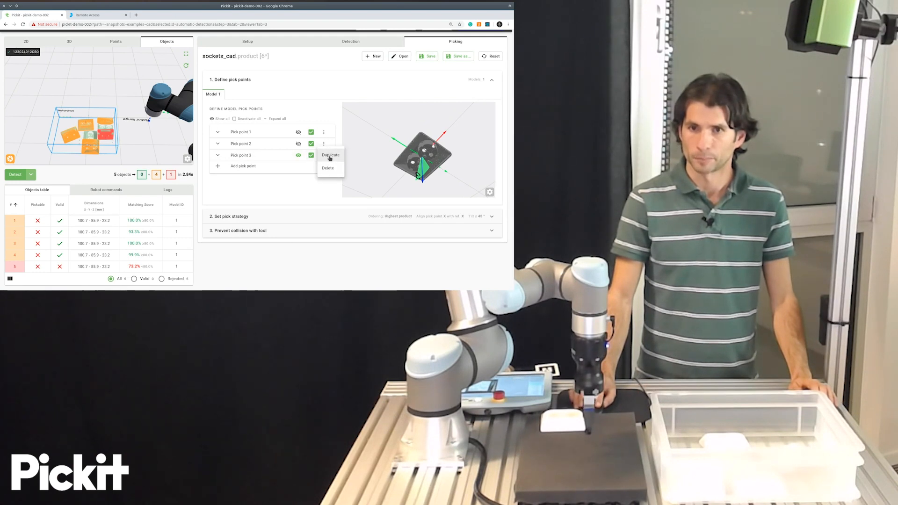
left_click(331, 155)
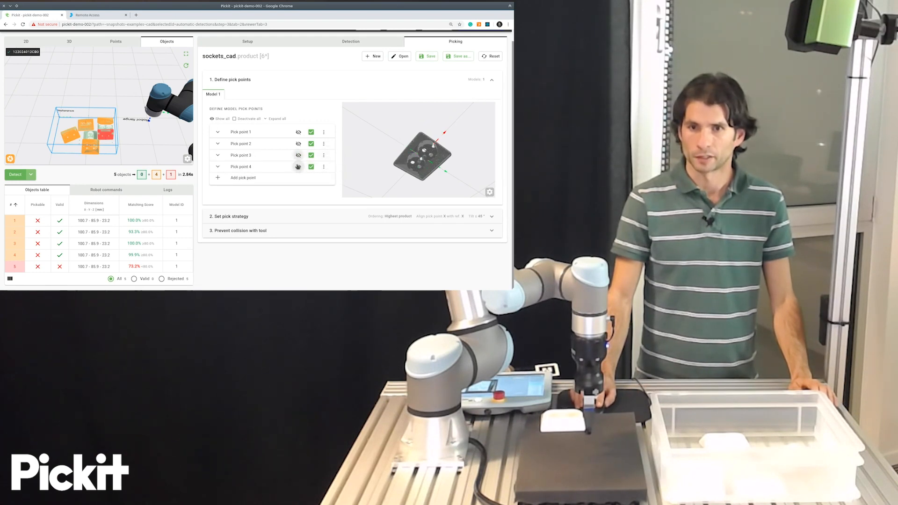
left_click(217, 167)
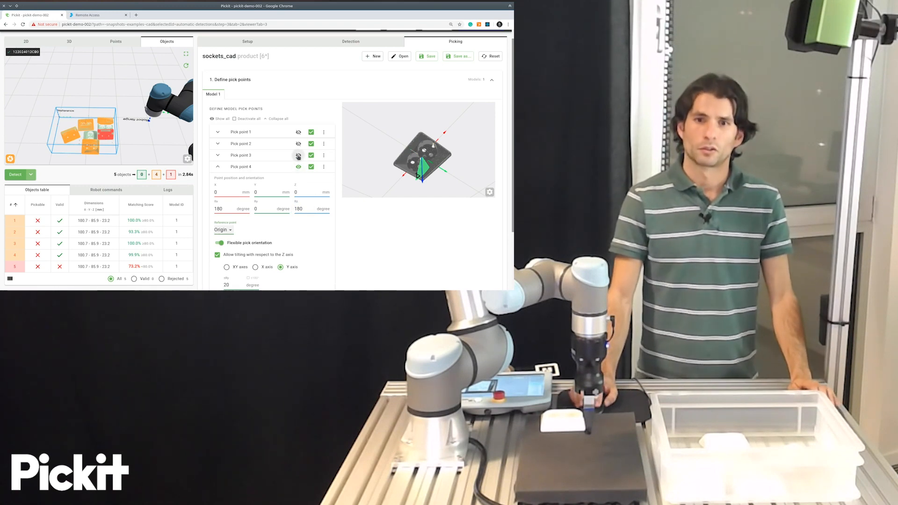
left_click(298, 132)
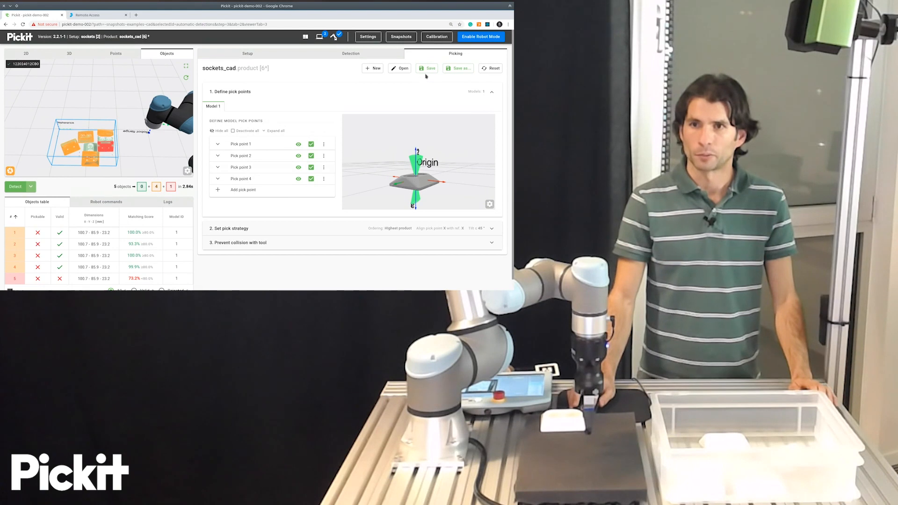
- Save the product and set the object ordering strategy to Highest product
left_click(429, 68)
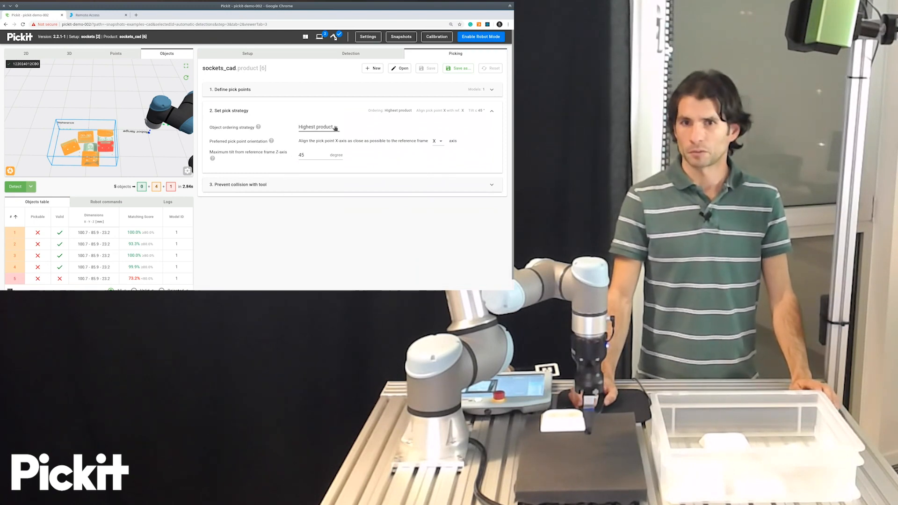
left_click(318, 127)
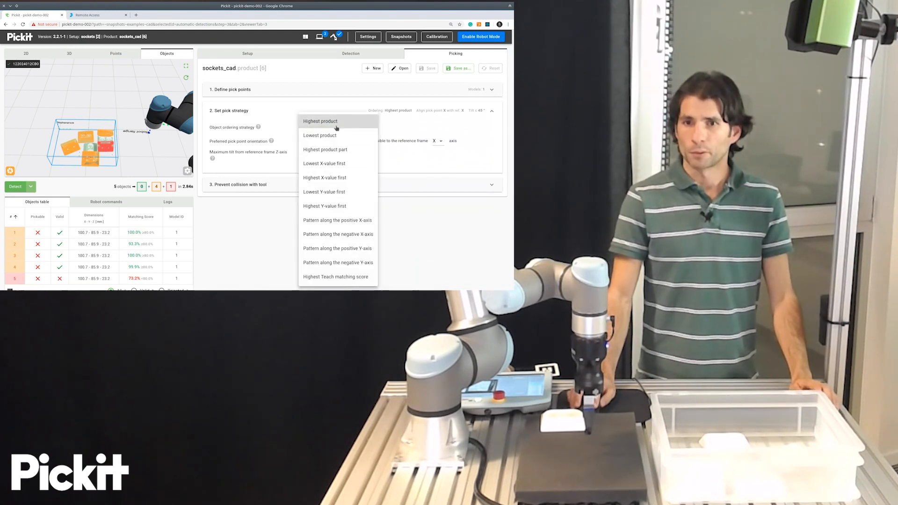
left_click(319, 121)
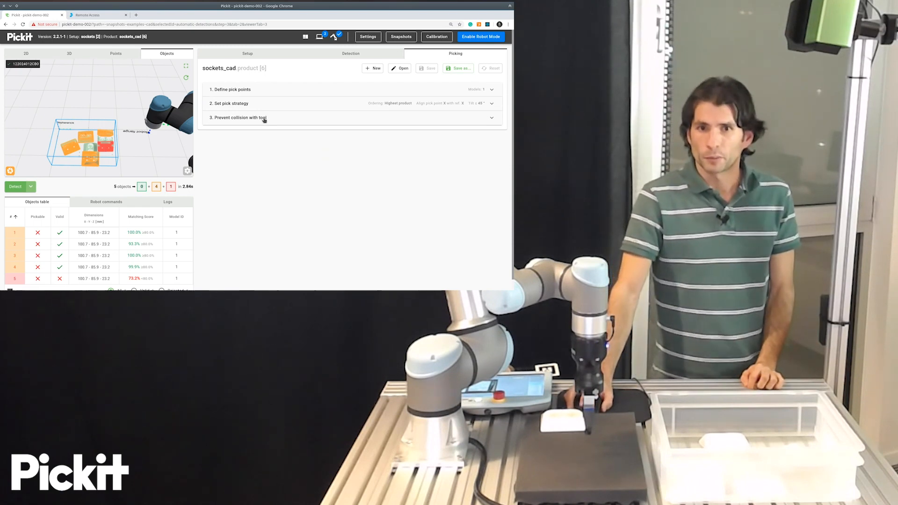
- Show tool collision settings, re-detect the sockets, and inspect a detected object's picking details
left_click(240, 117)
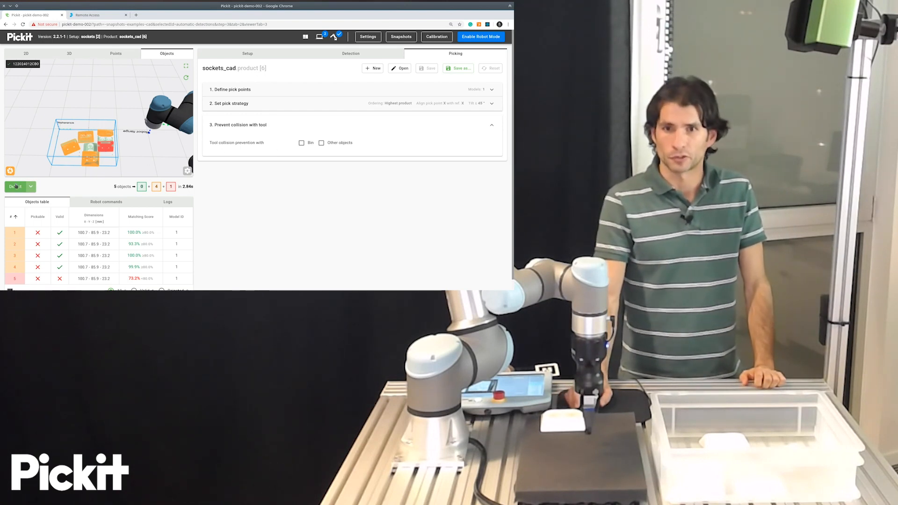
left_click(15, 186)
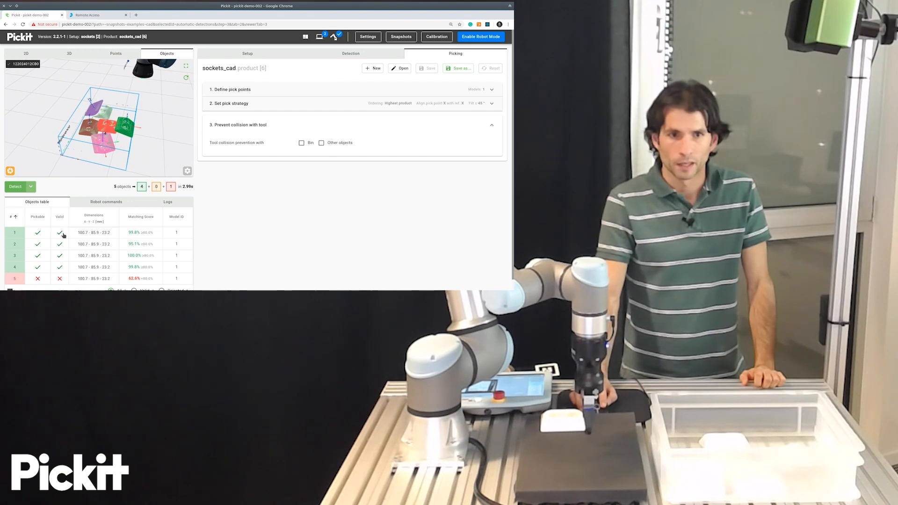
left_click(59, 232)
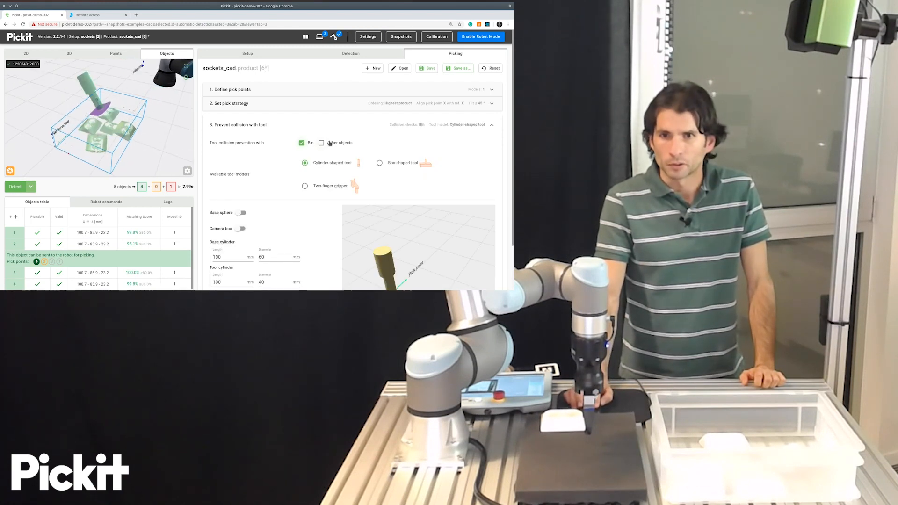
- Add Other objects to tool collision checks and choose the Two-finger gripper model
left_click(321, 142)
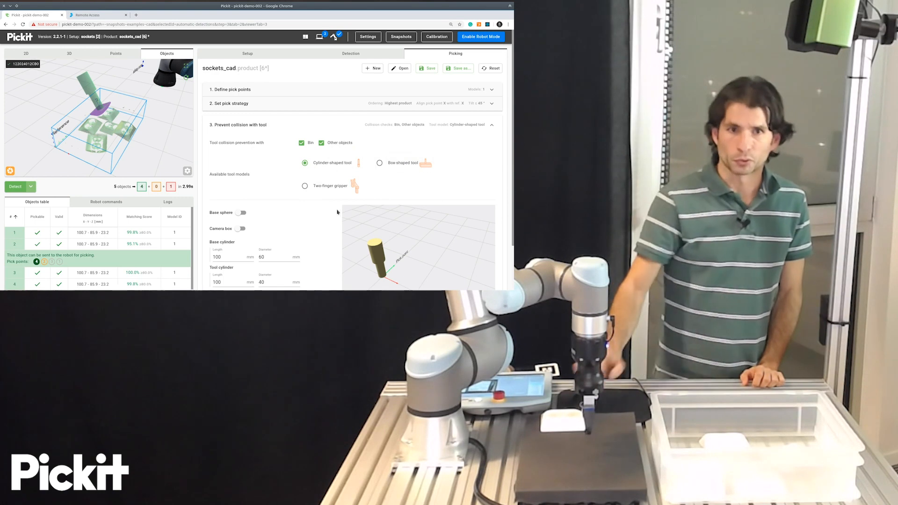
left_click(305, 186)
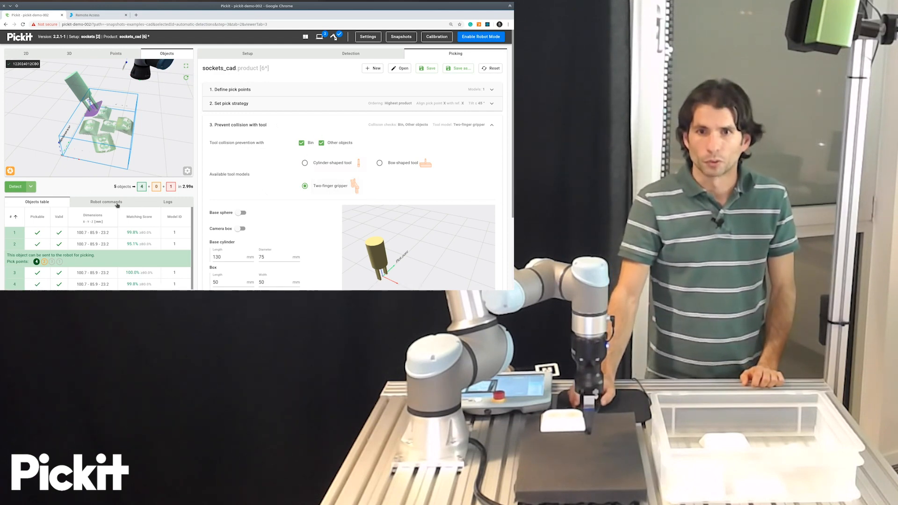
- Enable a 200 mm base sphere on the gripper, leaving the camera box off
scroll("down", 3)
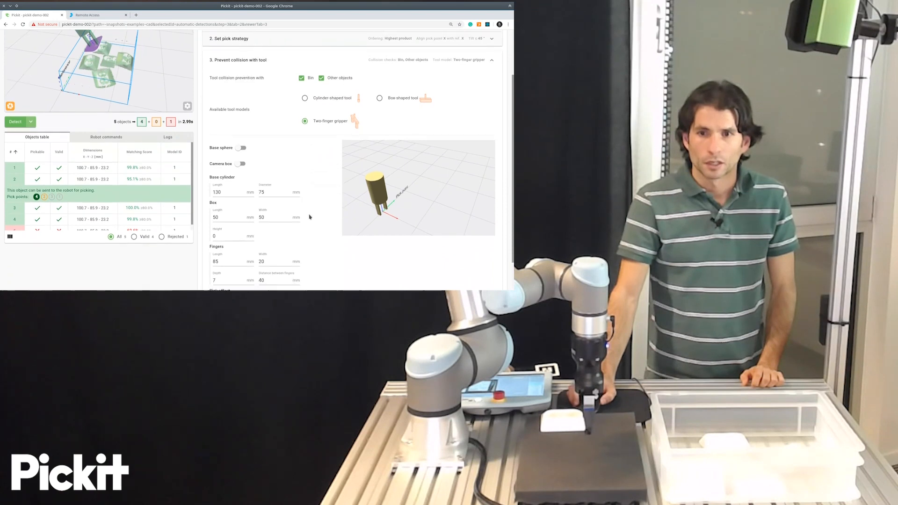
scroll("down", 3)
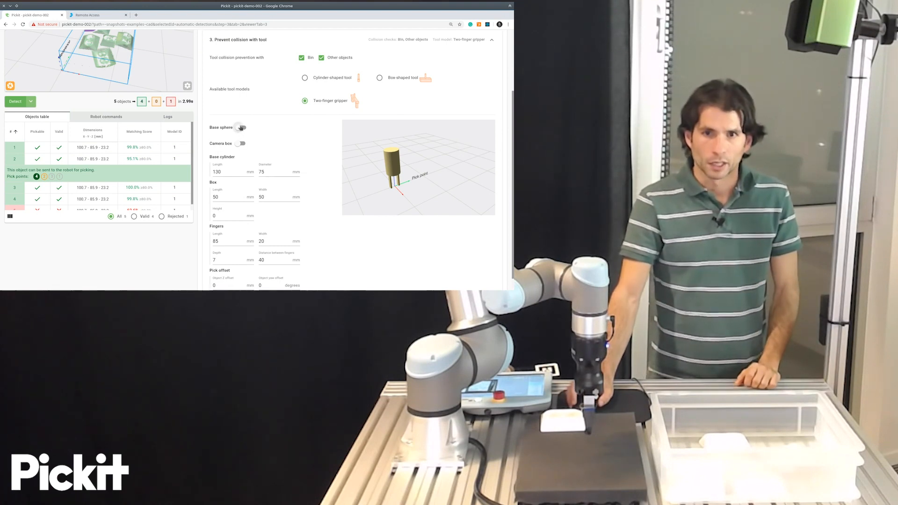
left_click(240, 127)
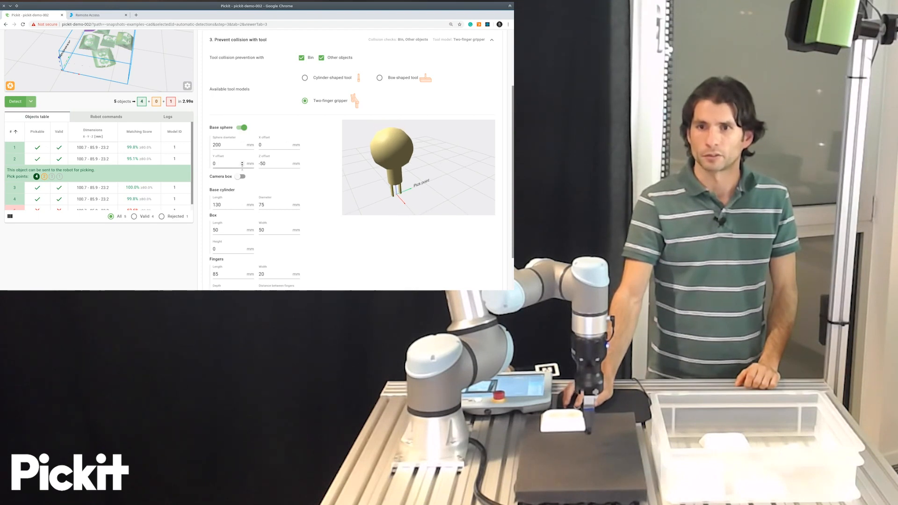
left_click(242, 176)
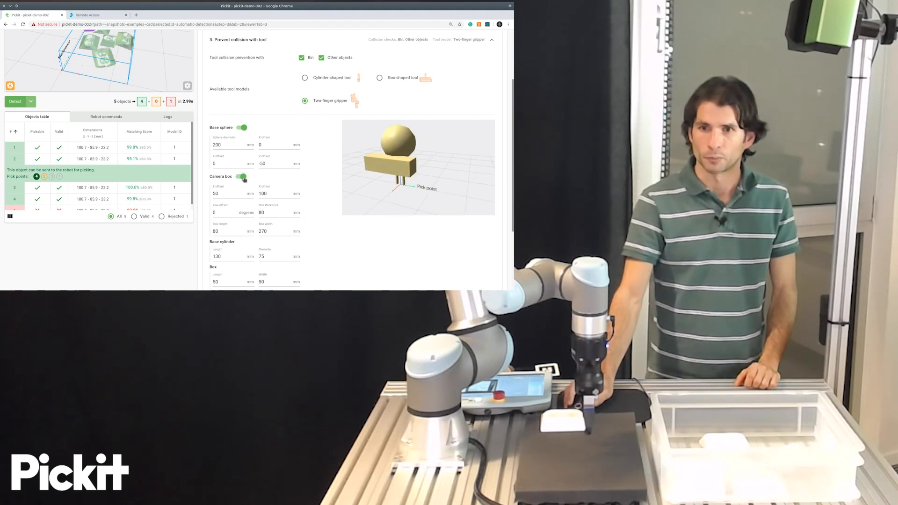
left_click(241, 176)
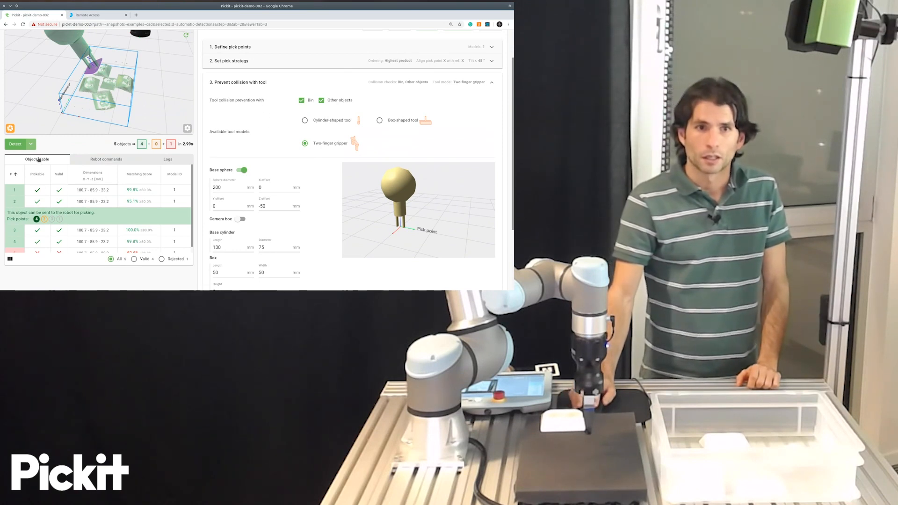
- Rerun socket detection with the sphere-equipped two-finger gripper collision model
left_click(14, 144)
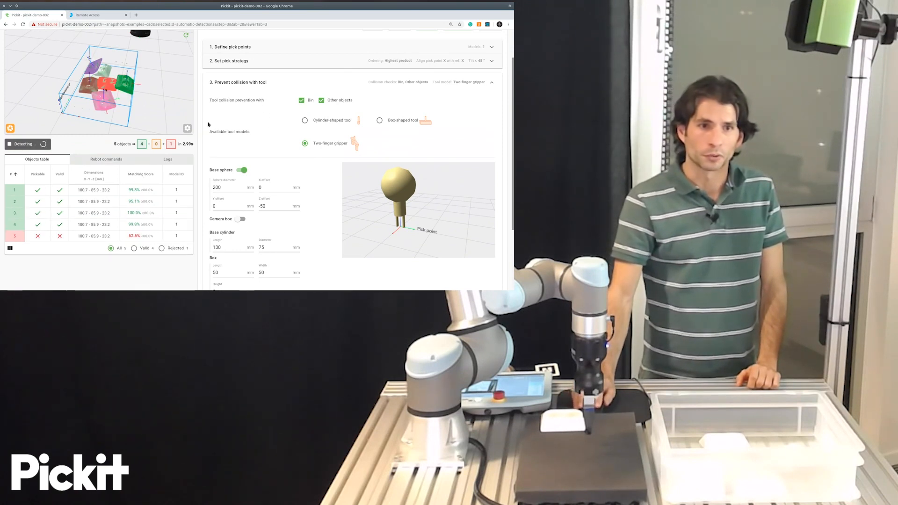